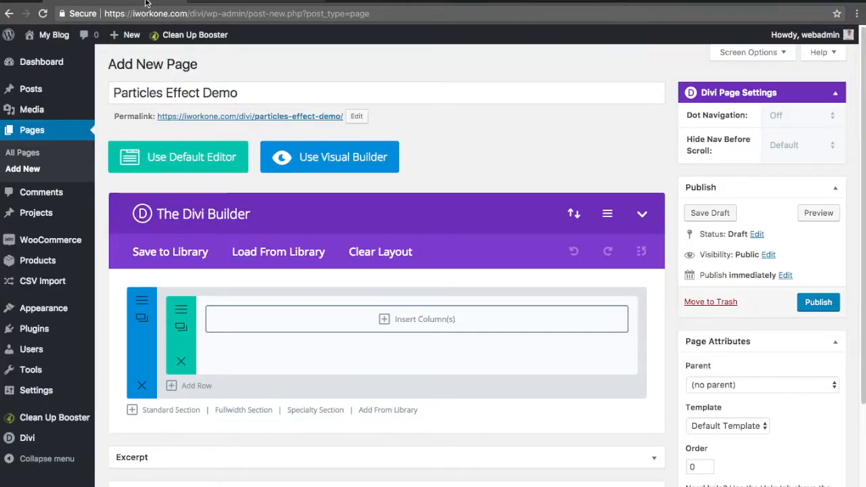
mouse_move(235, 110)
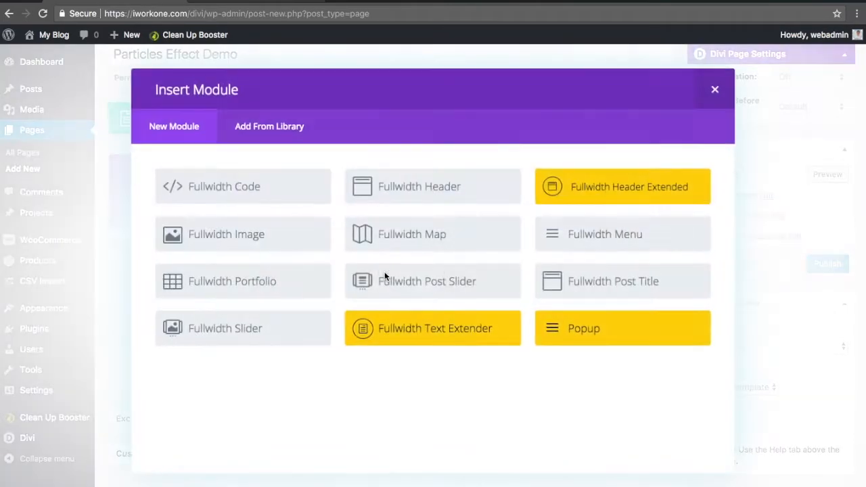
mouse_move(615, 186)
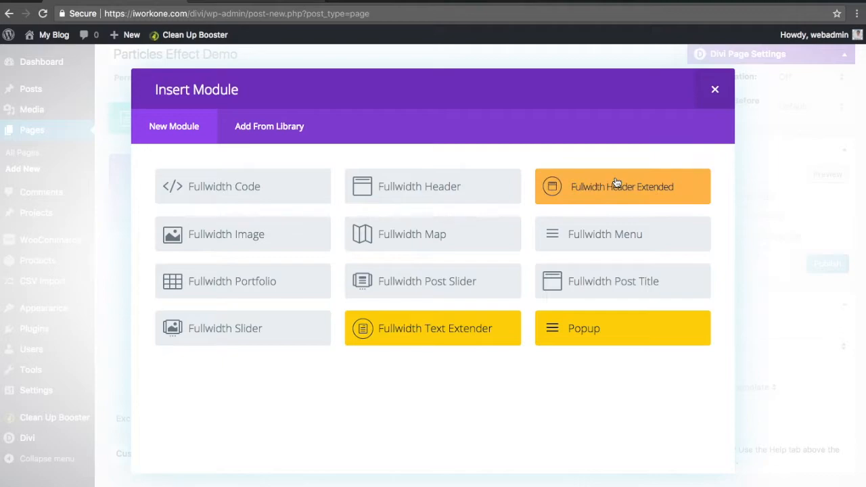
- Add a Fullwidth Header Extended titled 'OUR CLIENTS' with the clients.png header image URL
click(621, 186)
text(OU)
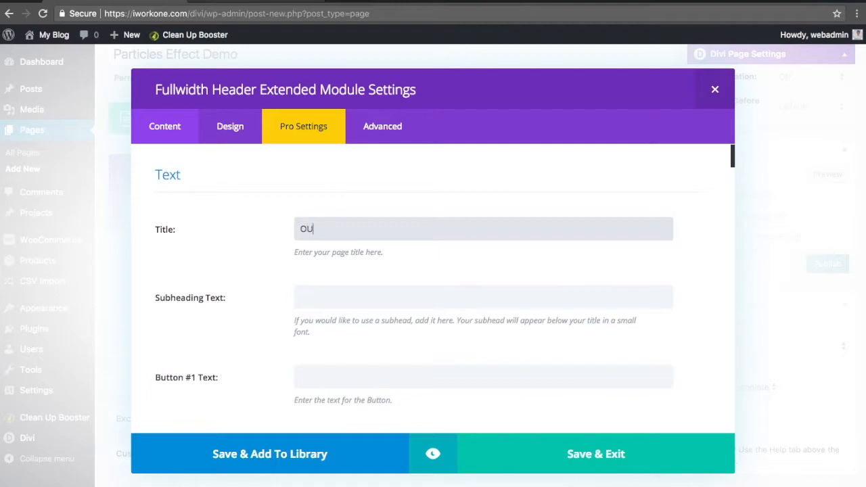
text(R CLIENTS)
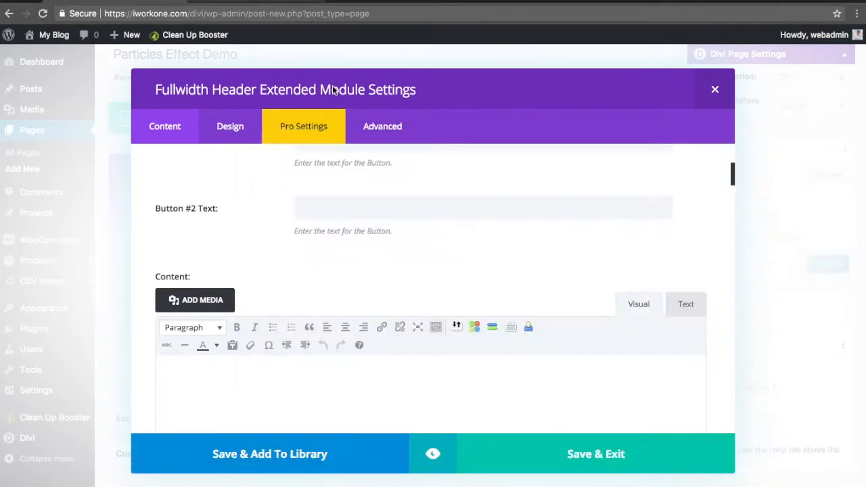
scroll(down, 3)
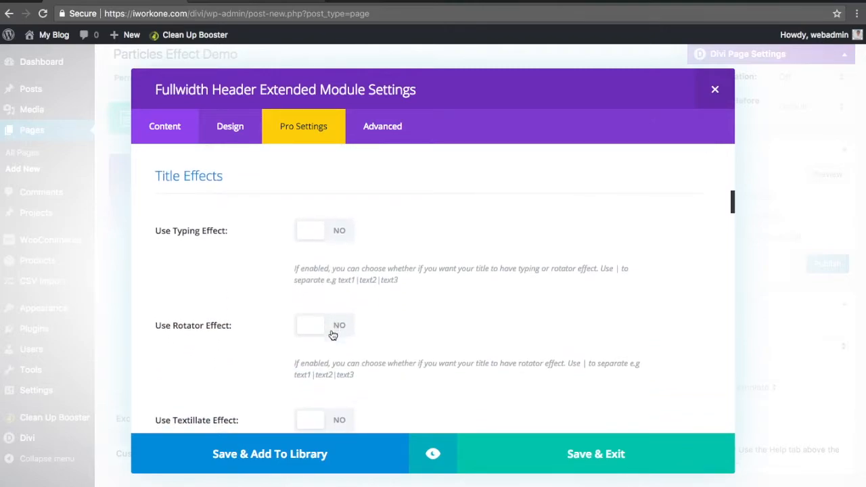
scroll(down, 3)
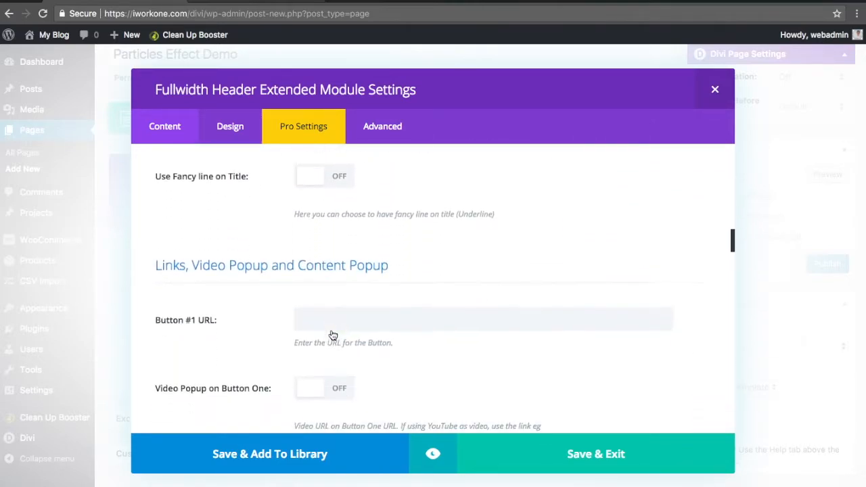
scroll(down, 3)
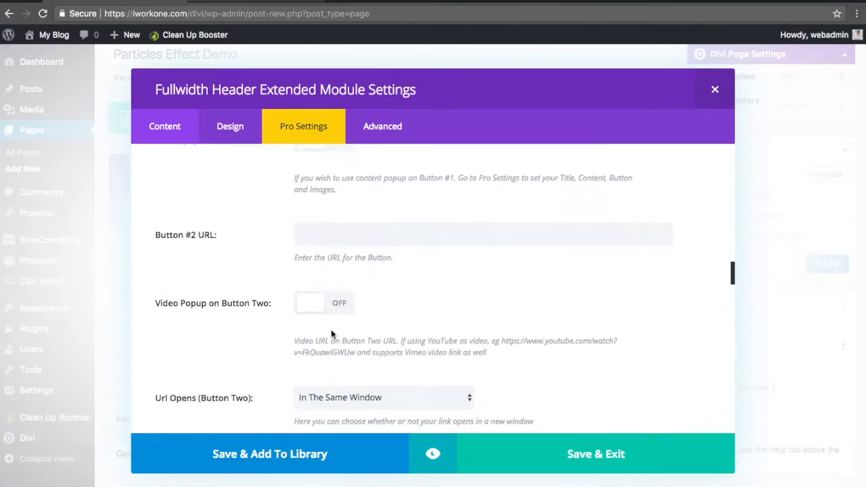
scroll(down, 3)
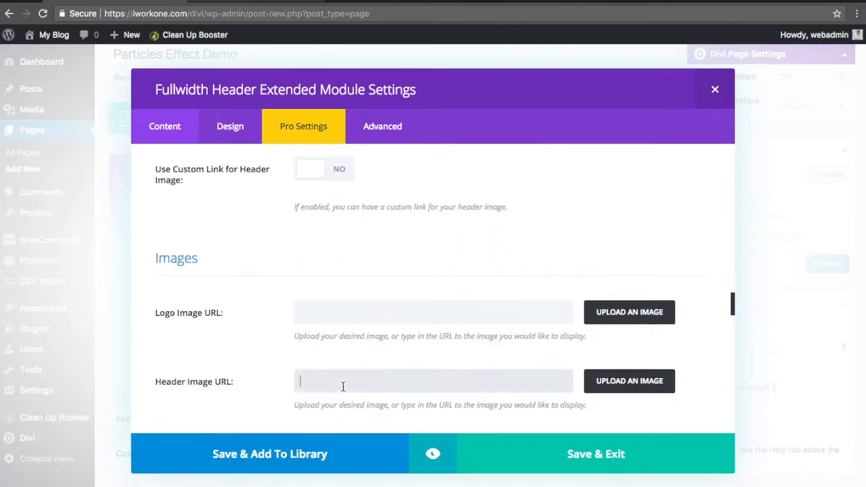
text(https://www.smmile.com/wp-content/uploads/2016/10/clients.png)
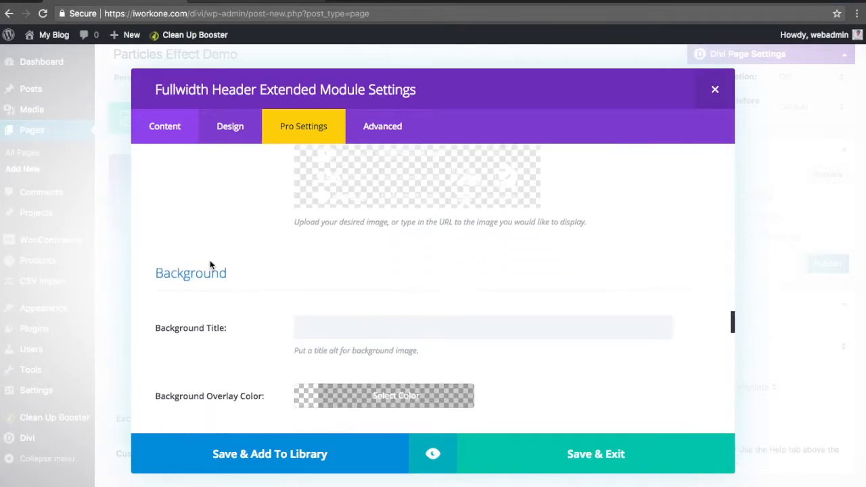
- Turn on the header's Use Particles Effect option
scroll(down, 3)
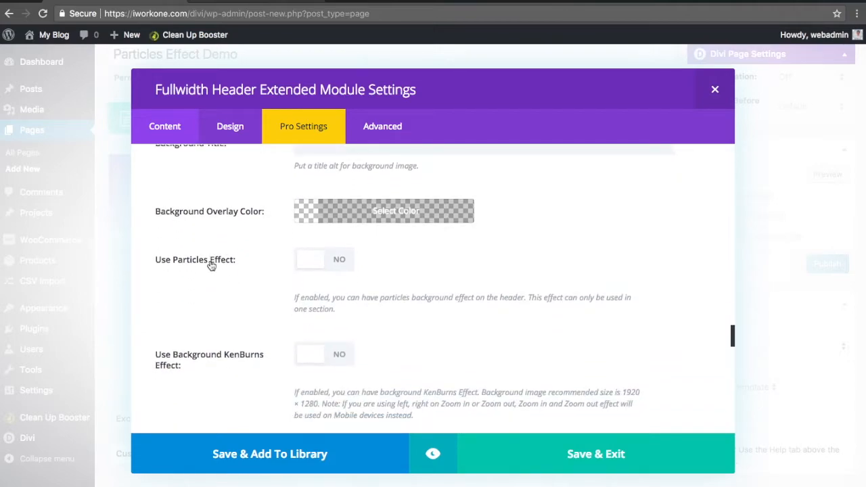
click(323, 259)
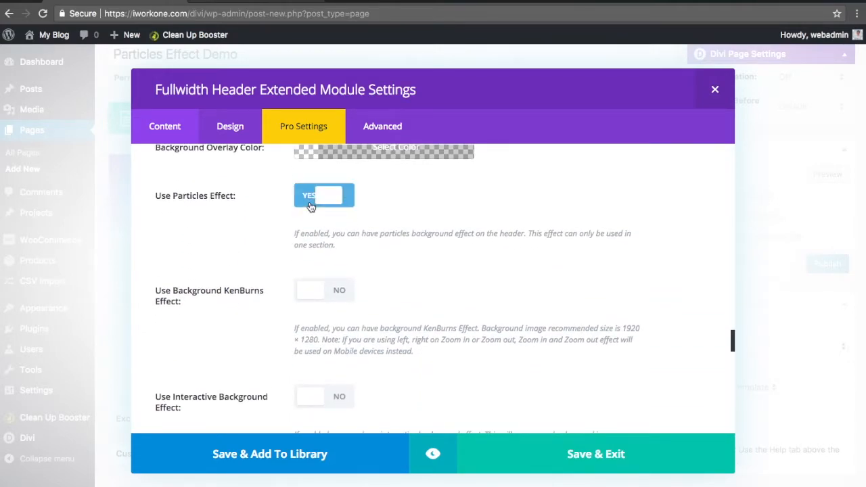
click(324, 195)
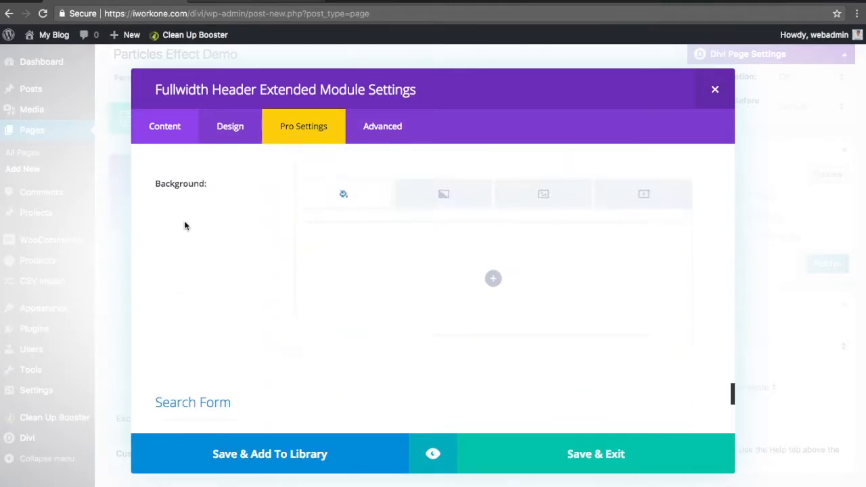
- Set a gradient background with #31bcea as the second colour
scroll(down, 3)
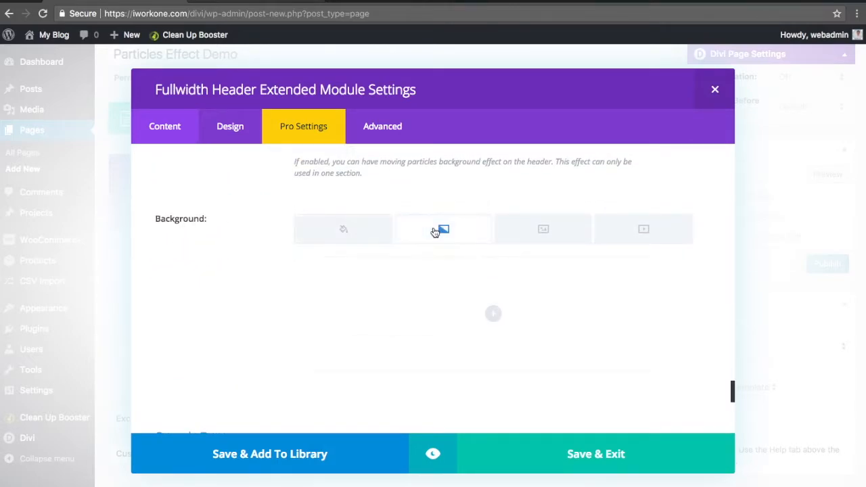
click(443, 228)
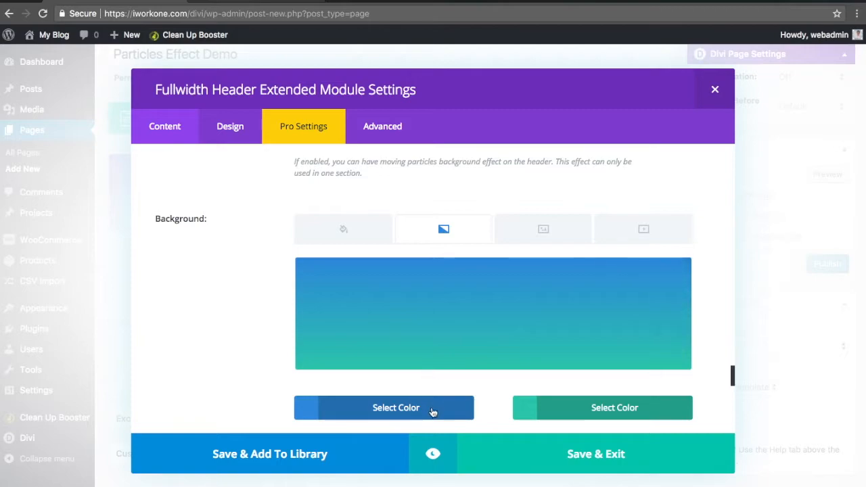
click(396, 407)
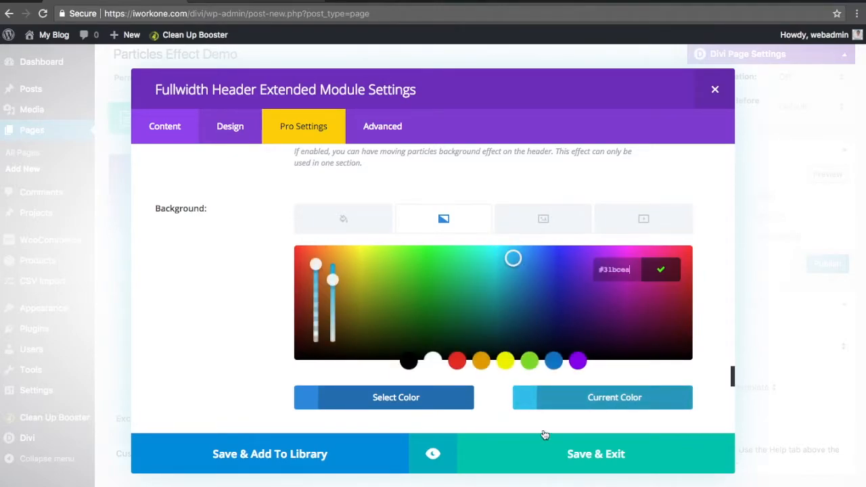
click(595, 454)
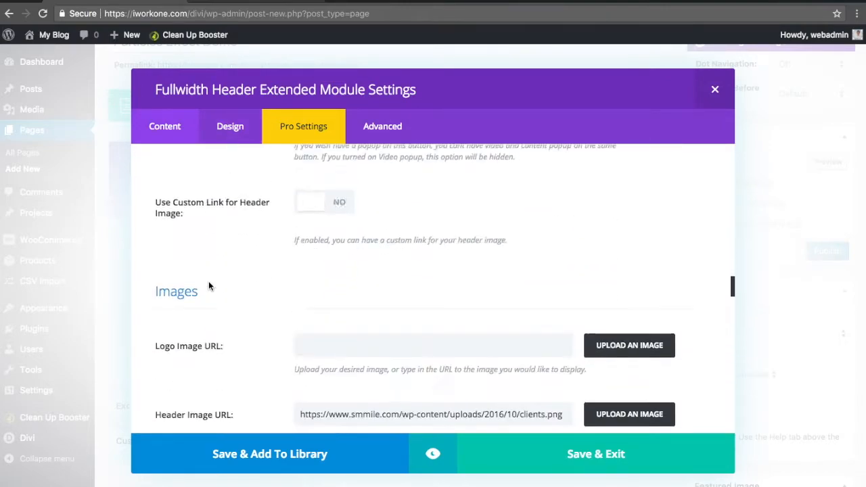
scroll(down, 3)
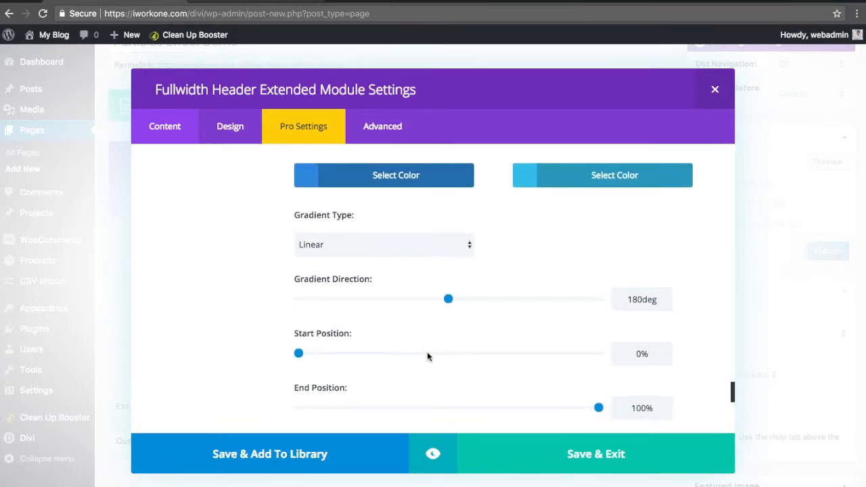
drag(299, 353, 478, 353)
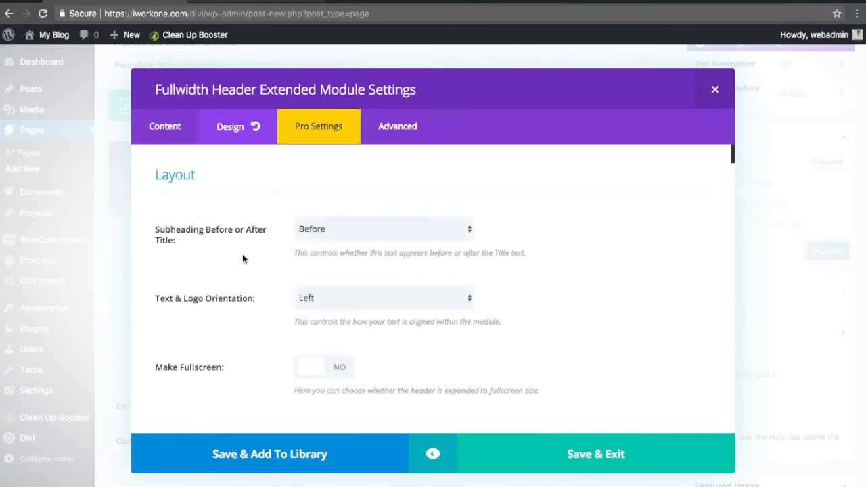
- Center the header text and logo and set Make Fullscreen to YES
scroll(down, 3)
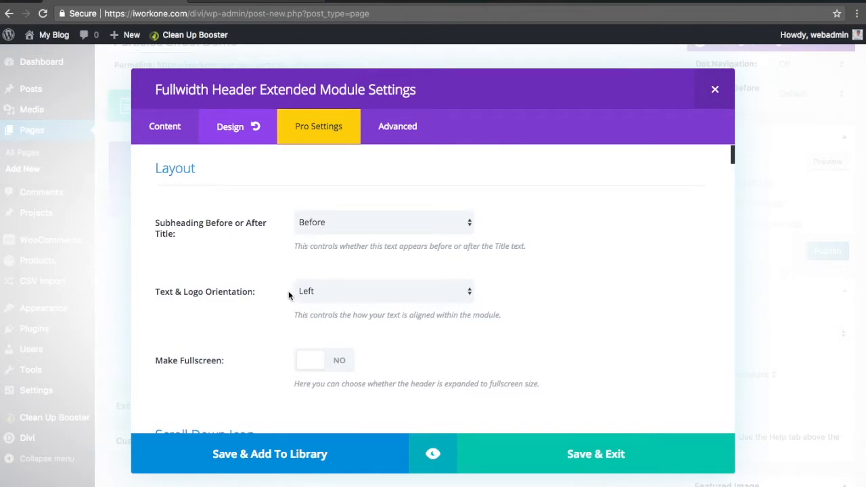
click(383, 291)
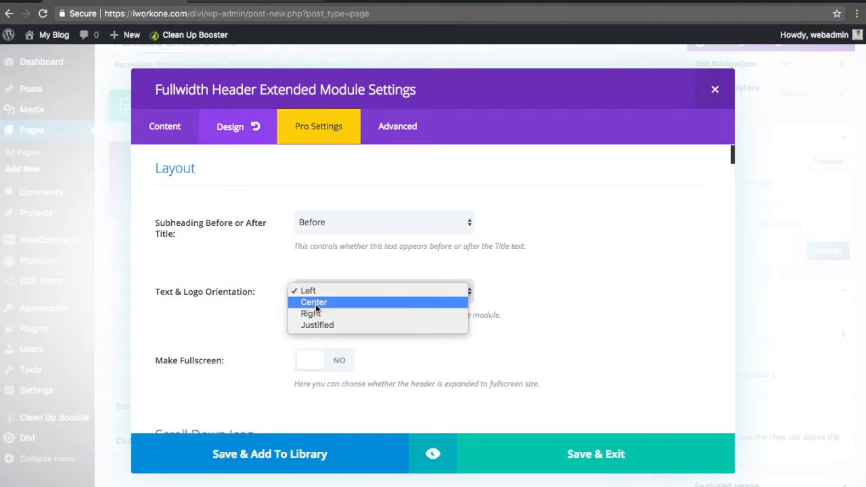
click(314, 302)
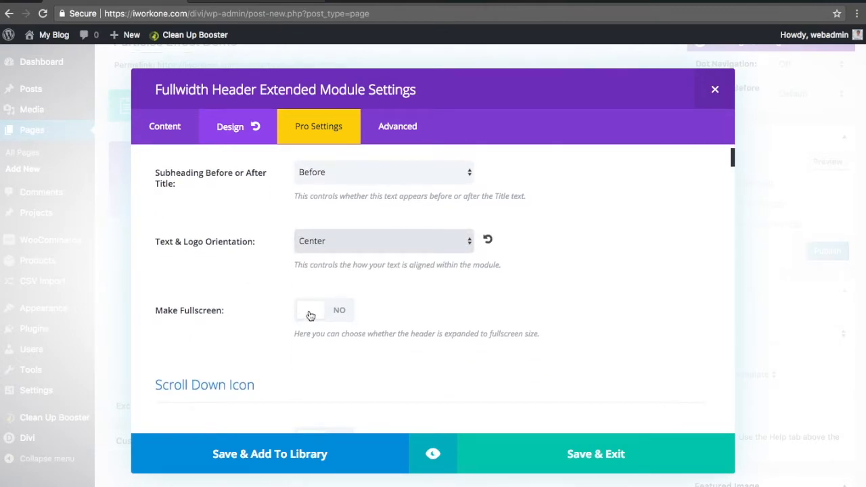
click(323, 310)
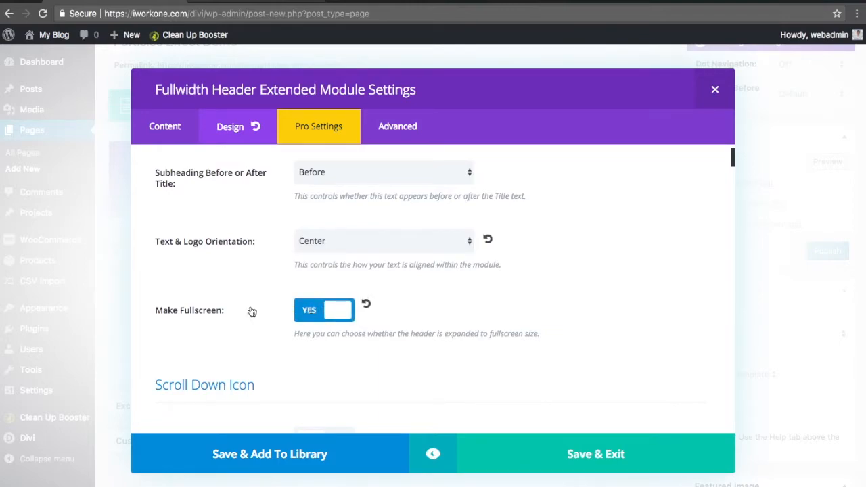
scroll(down, 3)
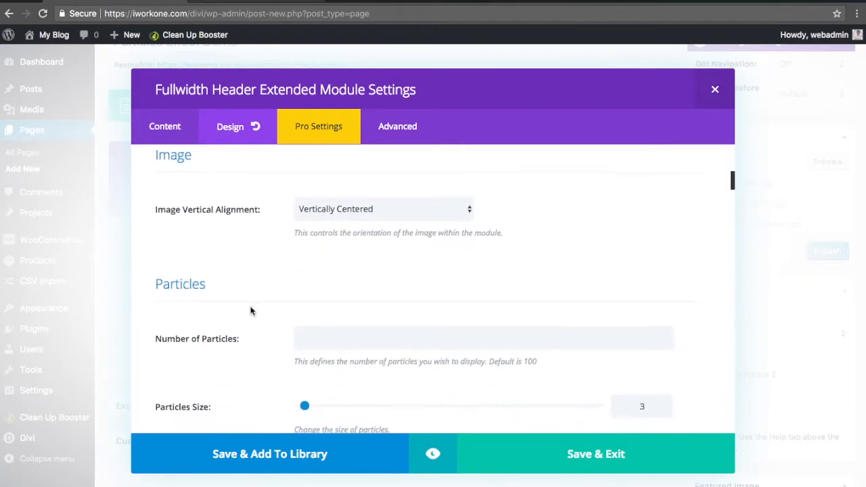
- Keep the particle shape set to Circle
scroll(down, 3)
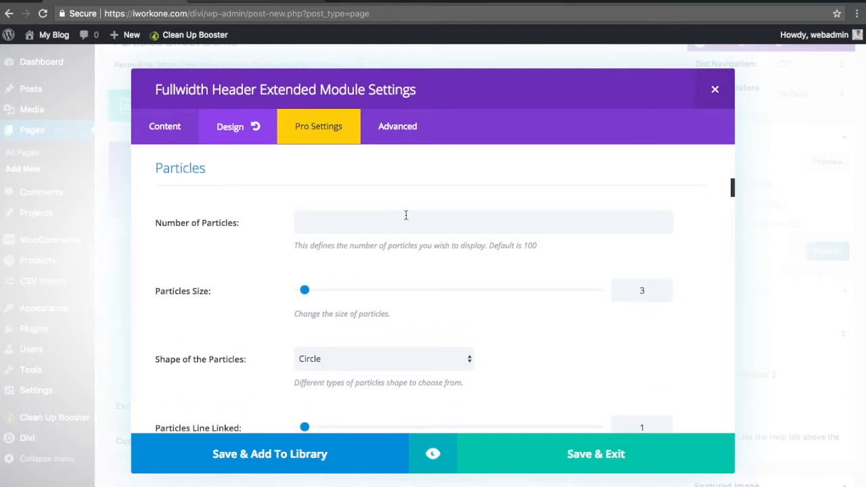
scroll(down, 3)
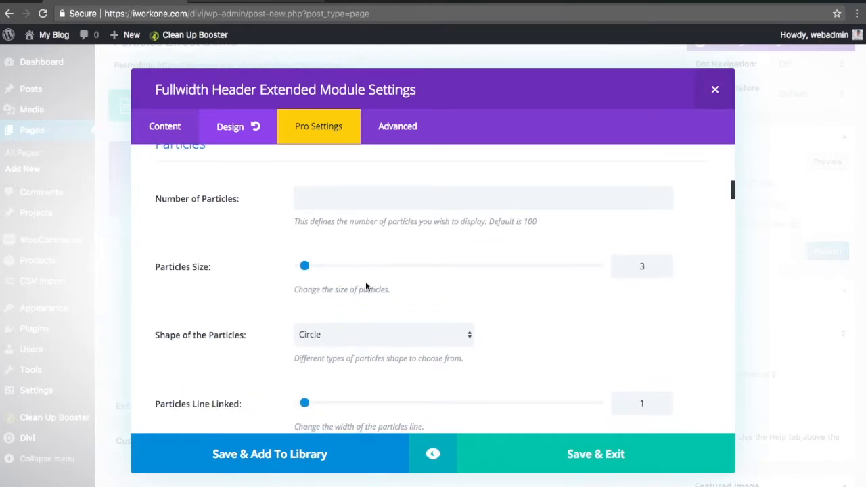
click(383, 334)
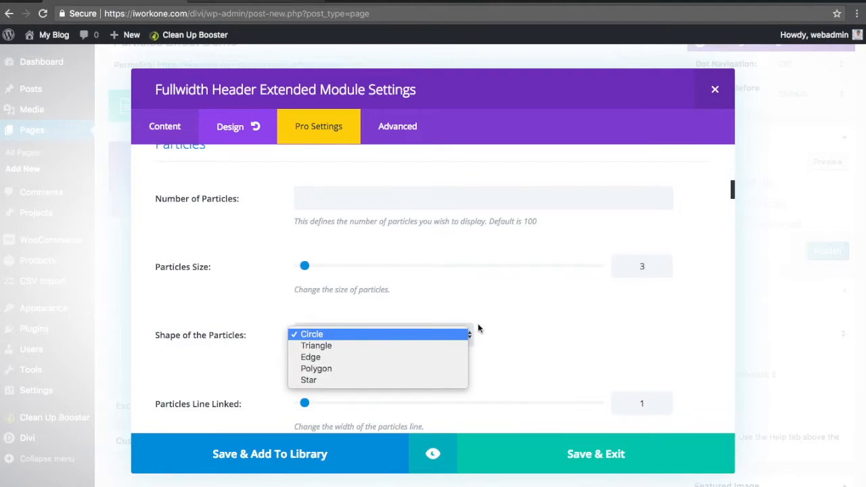
click(312, 334)
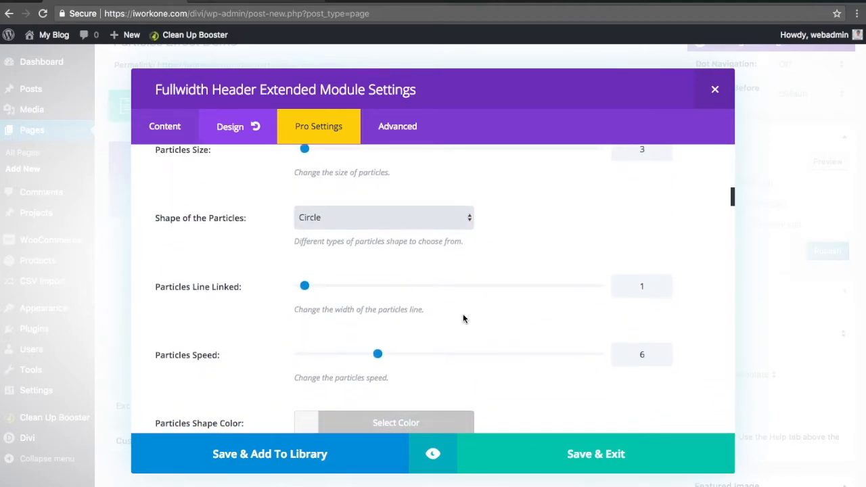
scroll(down, 3)
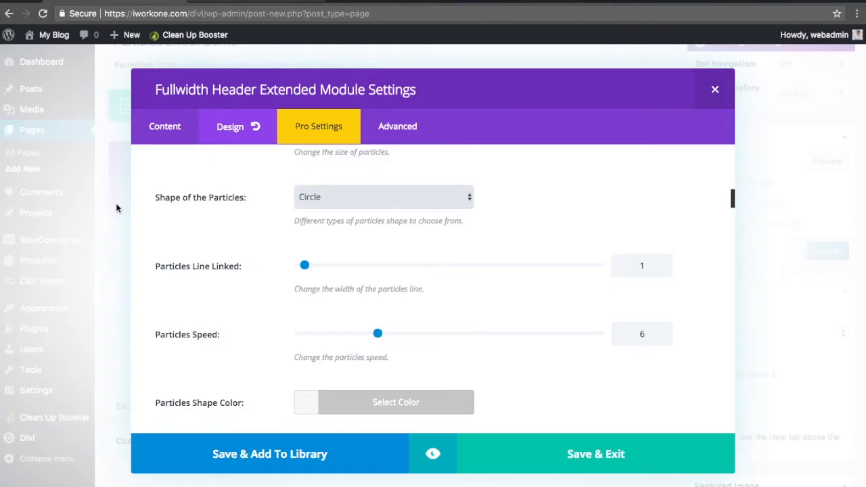
- Set particle line width to 0, change the particle colour, and direction to Top
drag(304, 265, 298, 264)
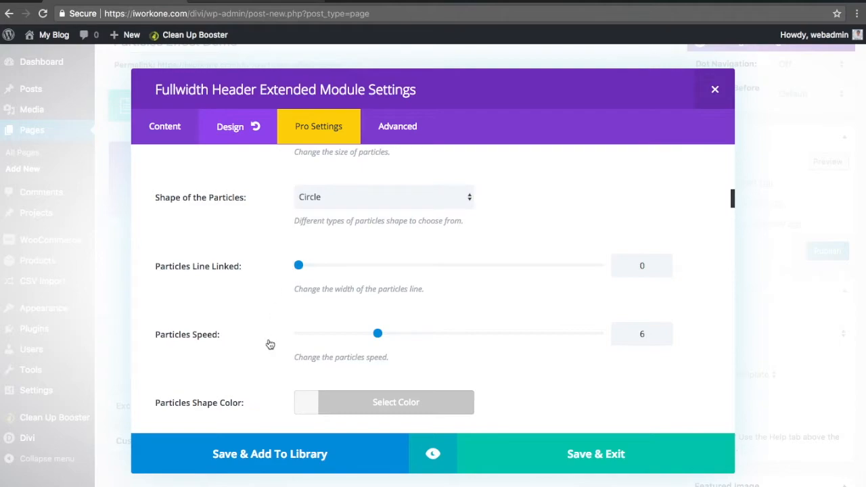
click(396, 402)
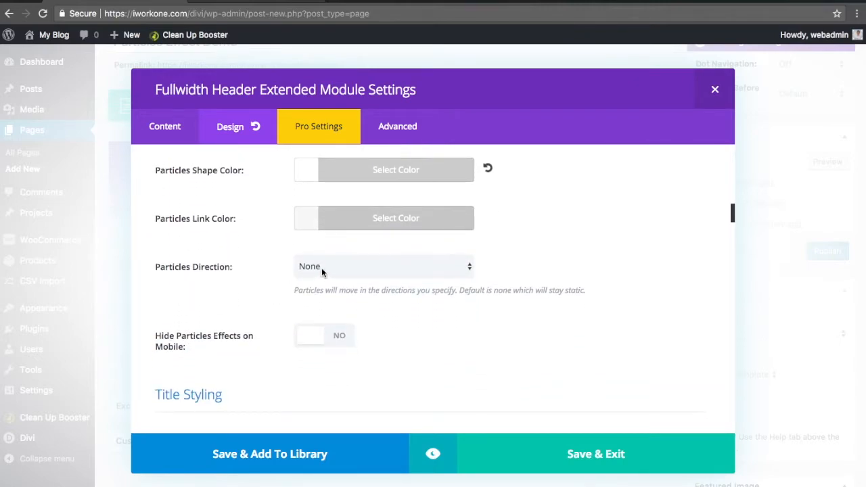
click(383, 266)
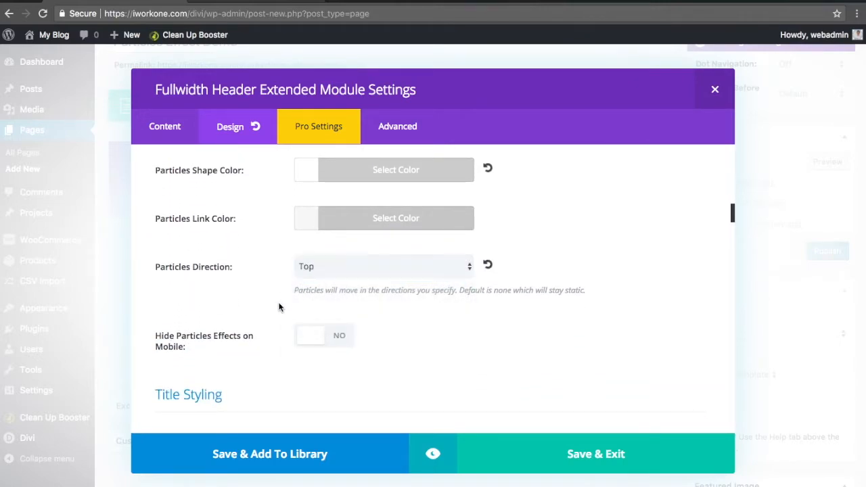
scroll(down, 3)
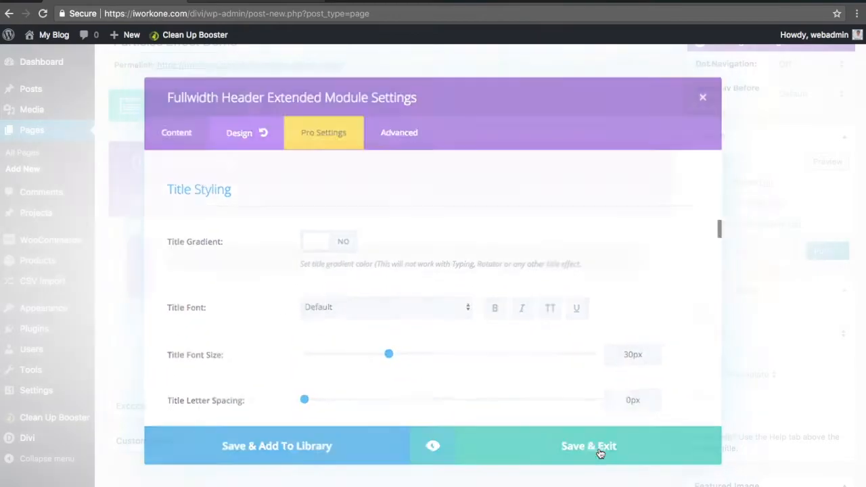
- Set the header title font colour to #ffffff in Design, then save and exit
click(588, 446)
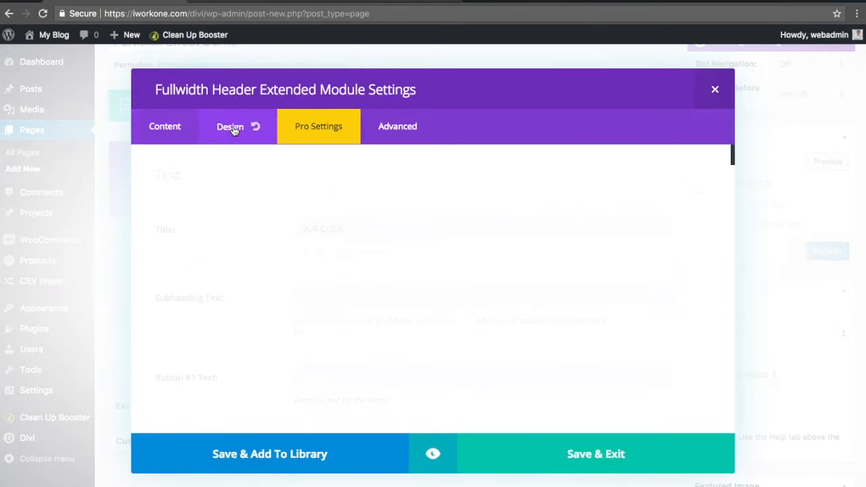
click(230, 127)
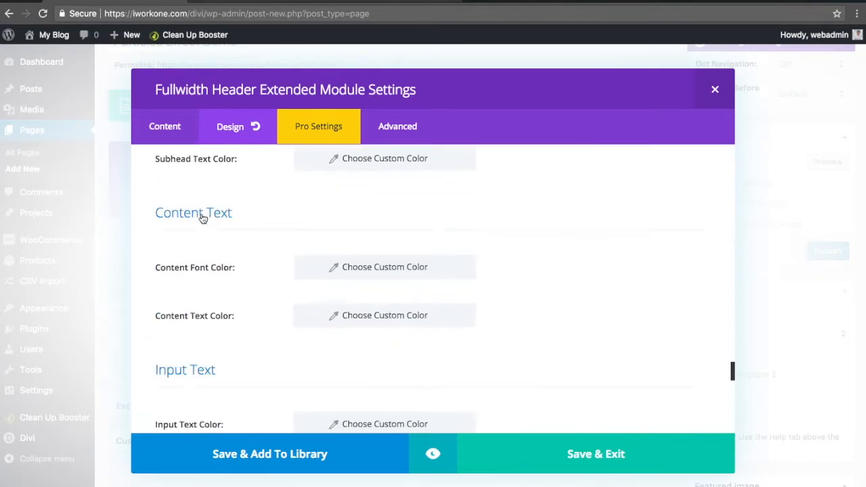
scroll(down, 3)
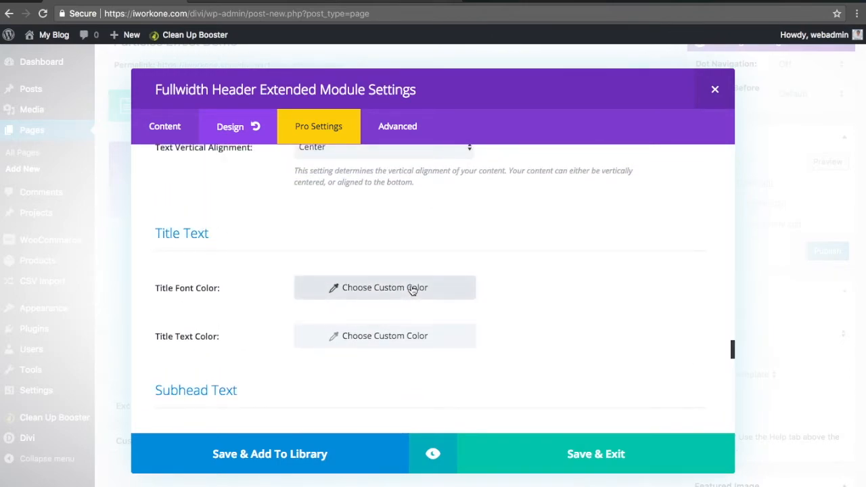
click(384, 287)
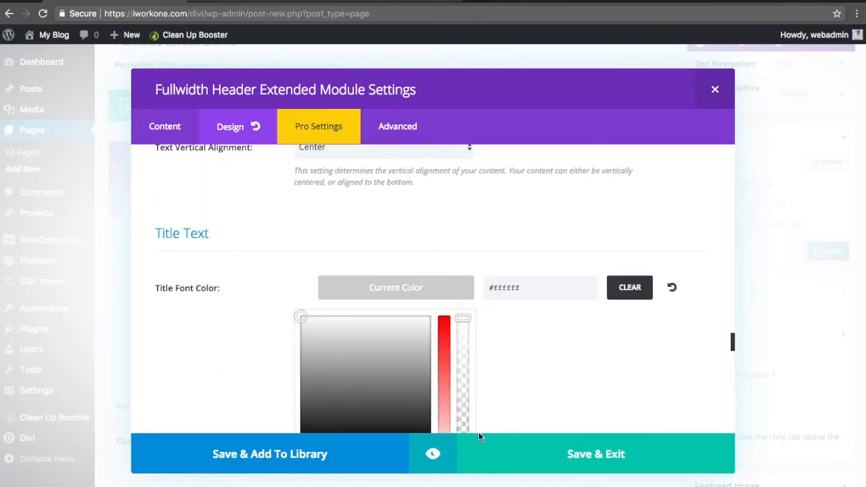
click(595, 454)
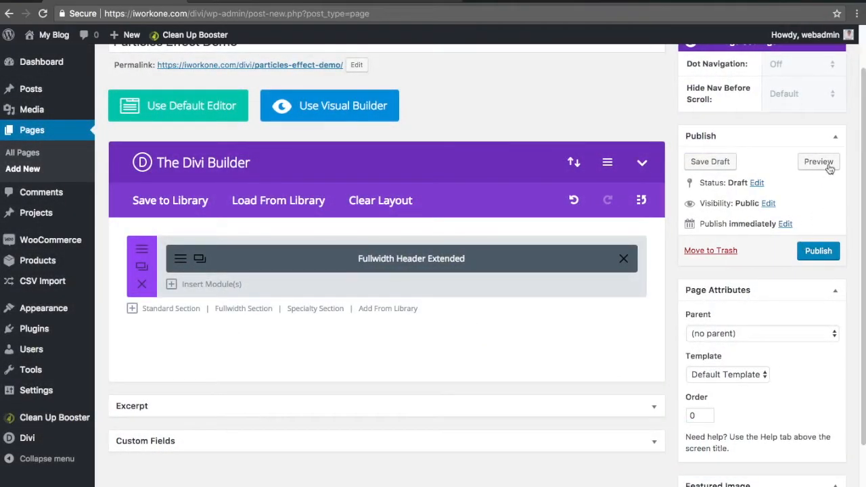
- Preview the page and scroll through the OUR CLIENTS particle header and logos
click(818, 162)
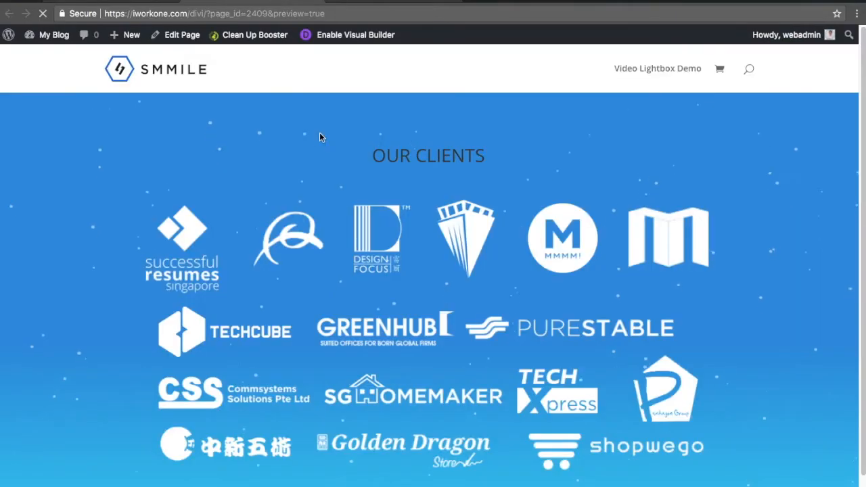
mouse_move(343, 192)
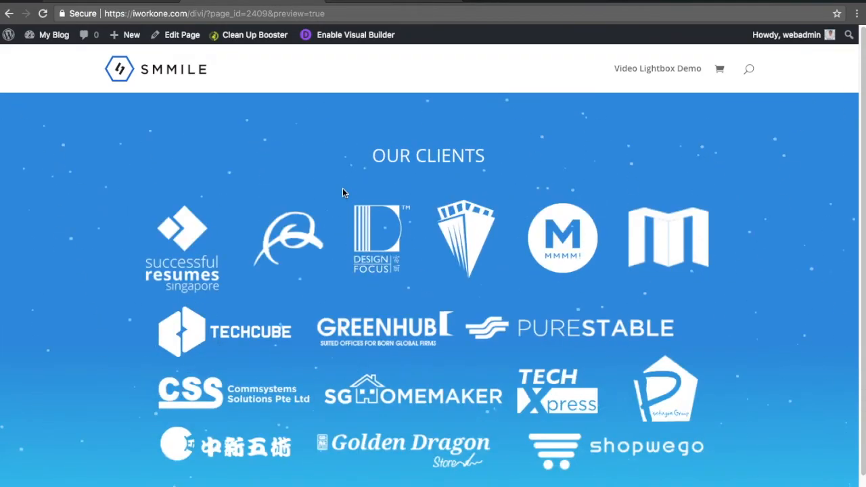
scroll(down, 3)
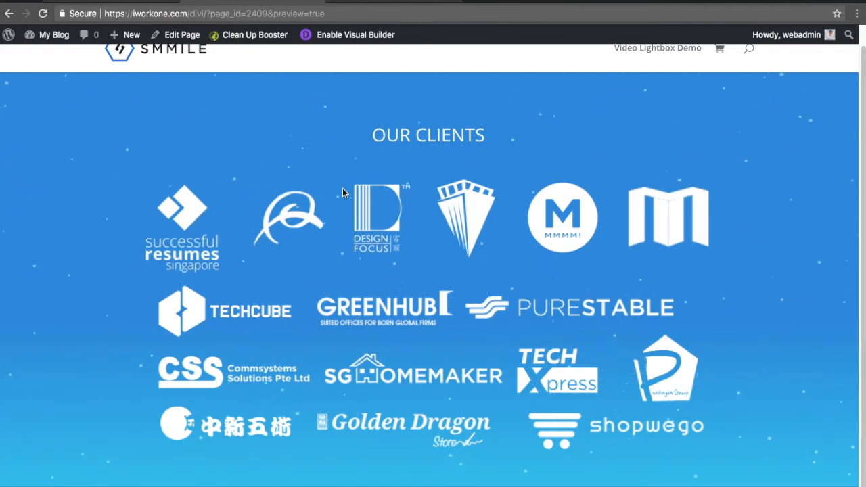
mouse_move(364, 49)
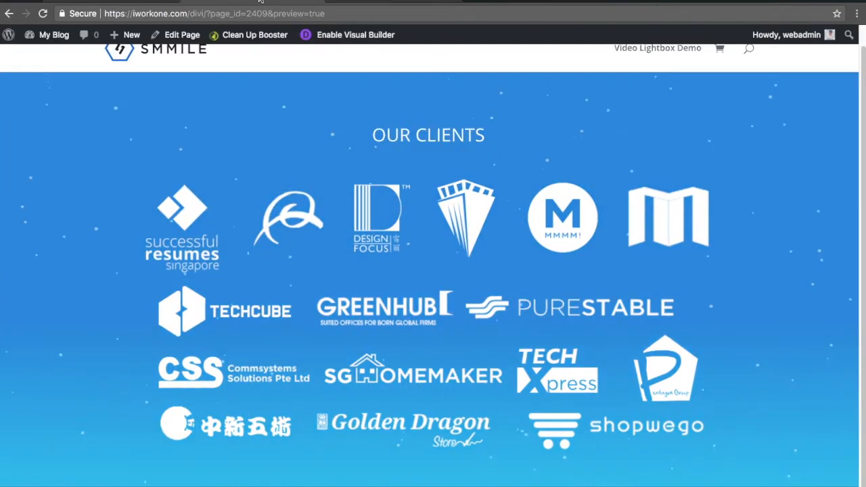
mouse_move(232, 151)
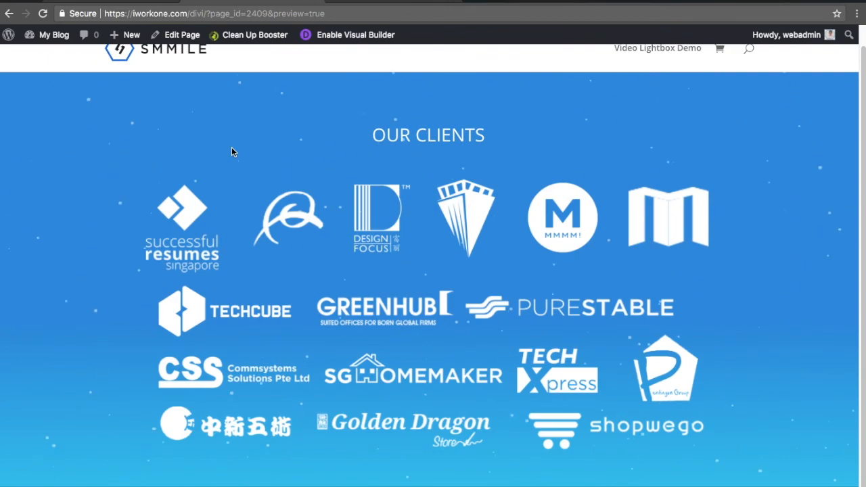
scroll(down, 3)
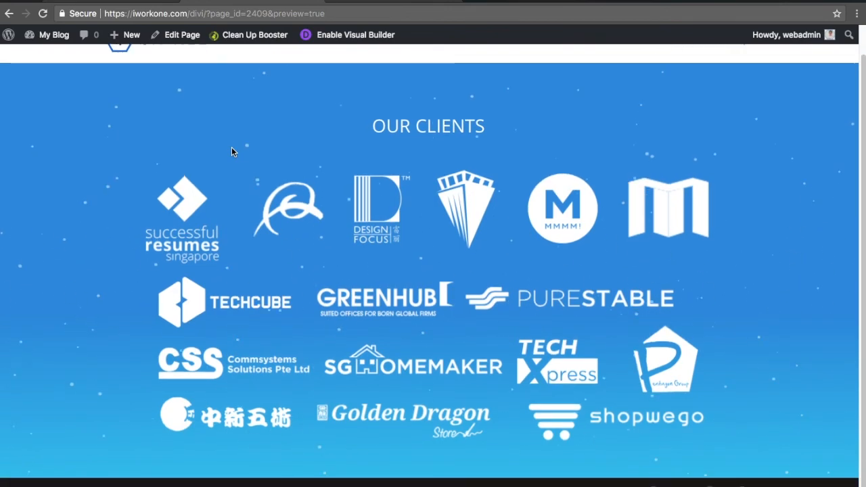